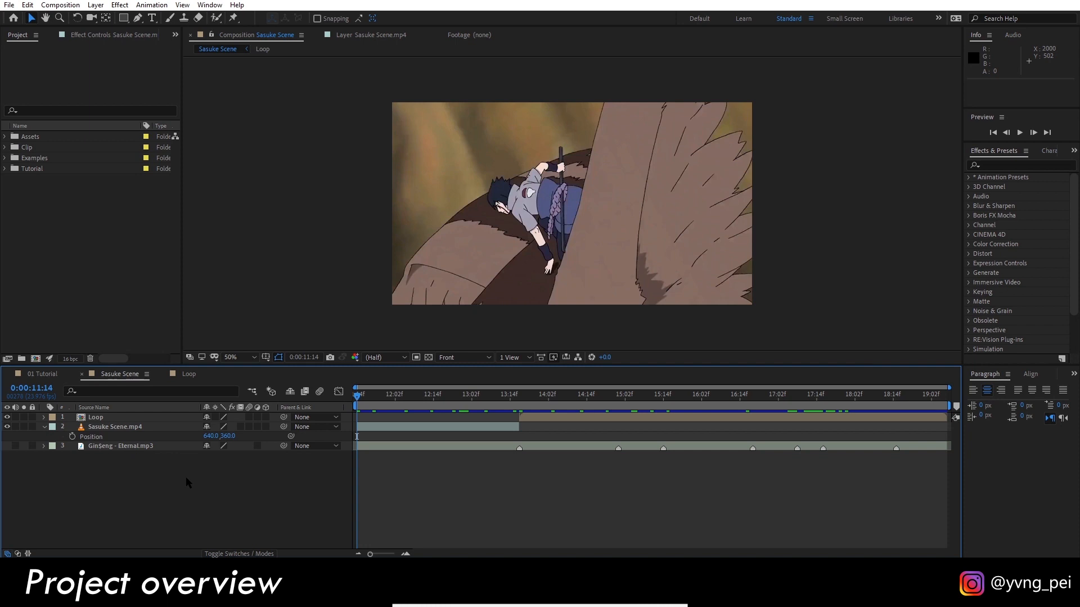
Give the anime clip's Position a wiggle(1, 100) expression, shifting the frame off-center
key(space)
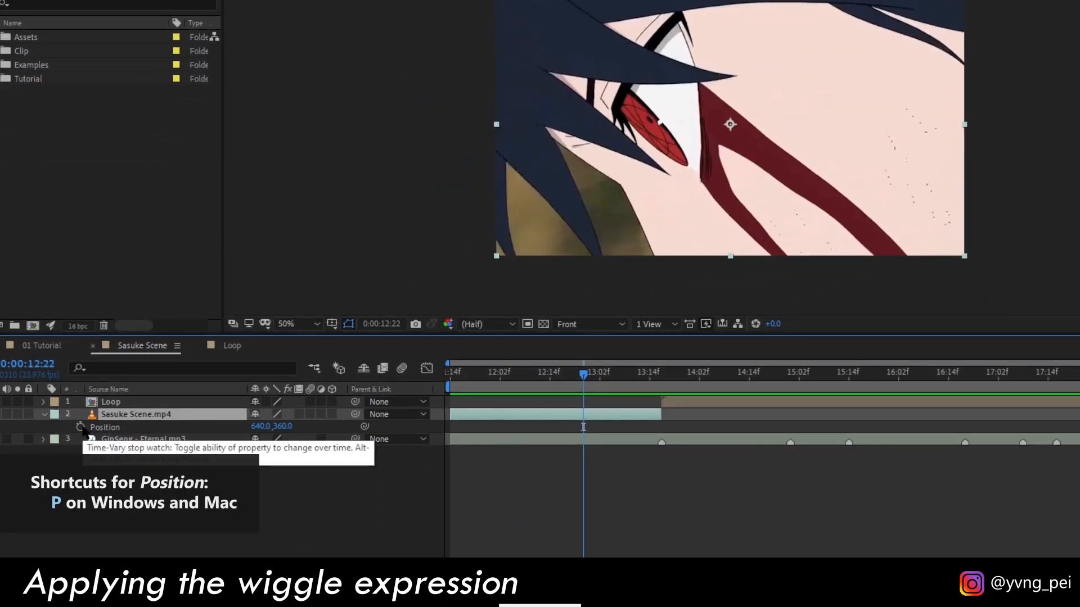
click(80, 427)
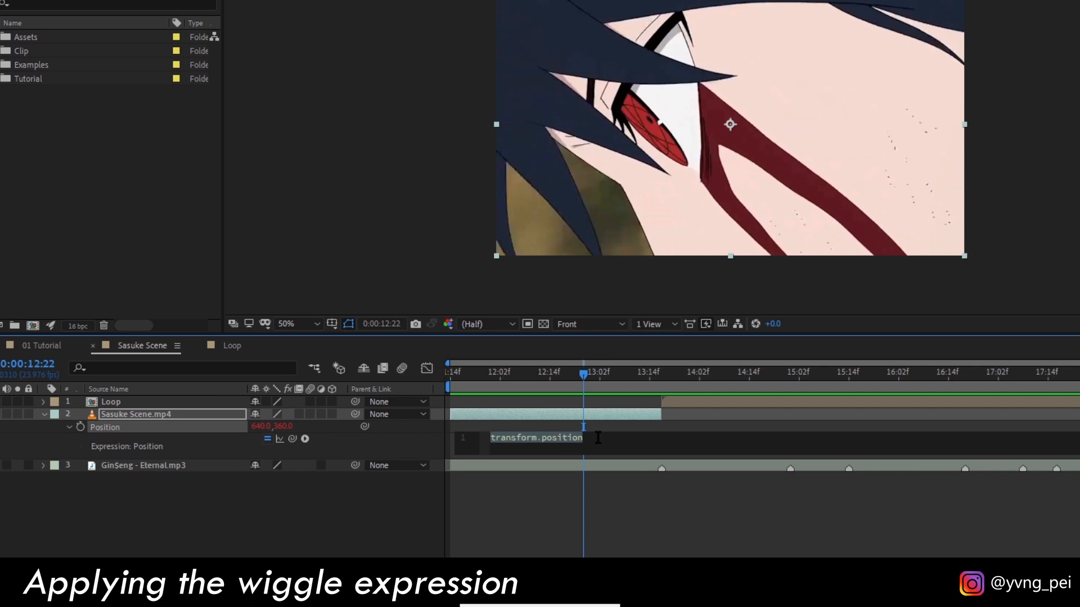
text(wiggle()
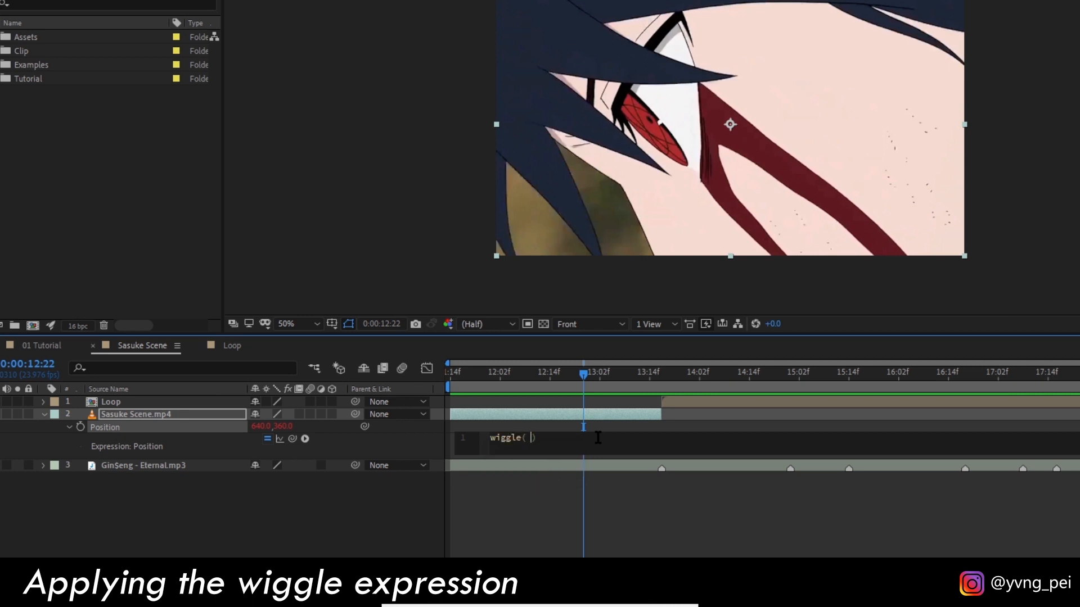
text(1)
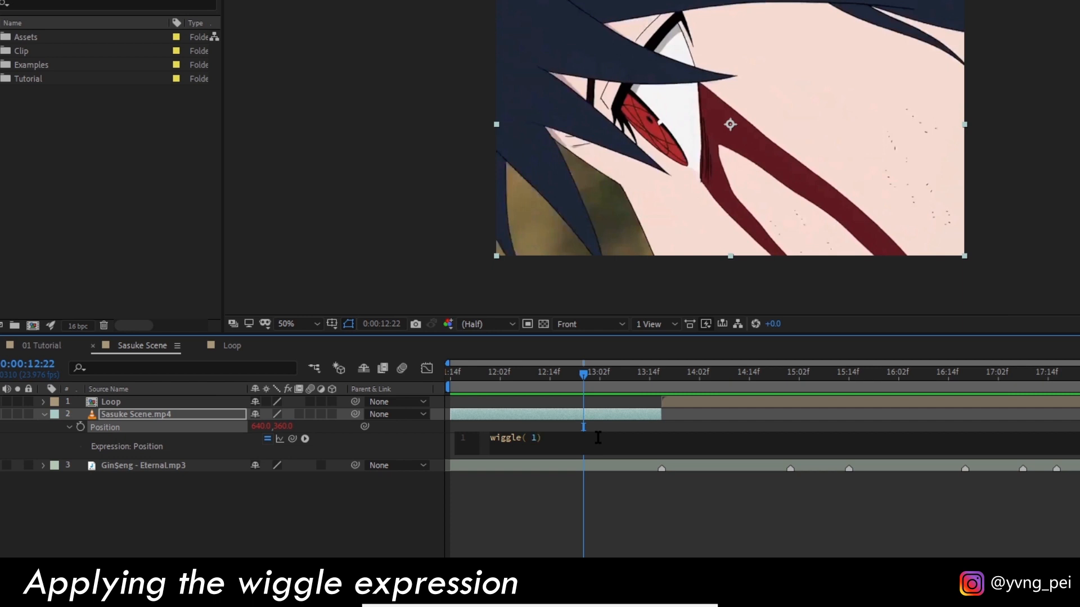
text(,)
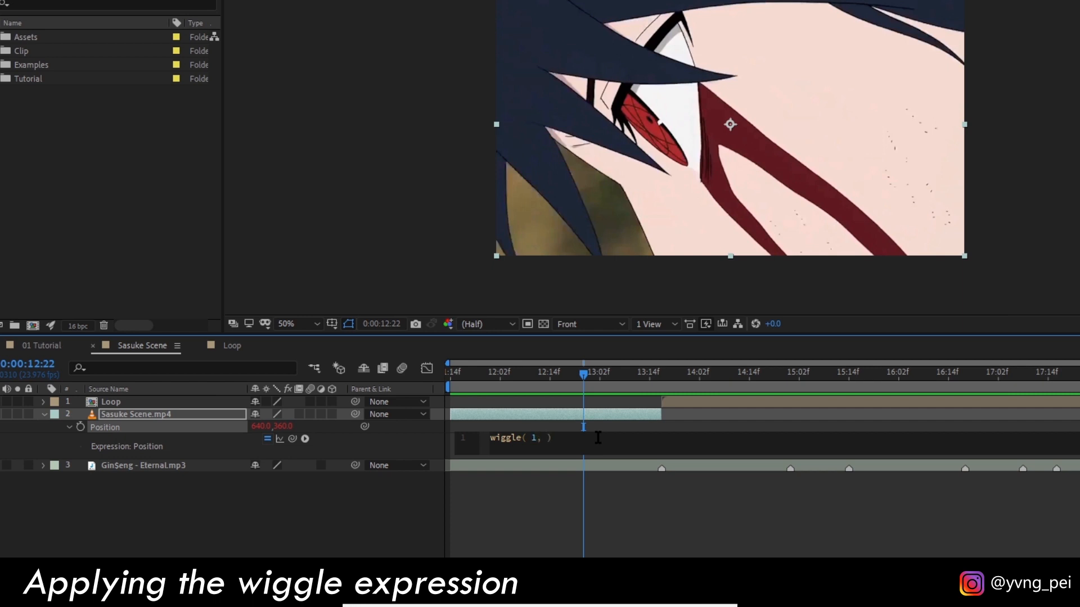
text(100)
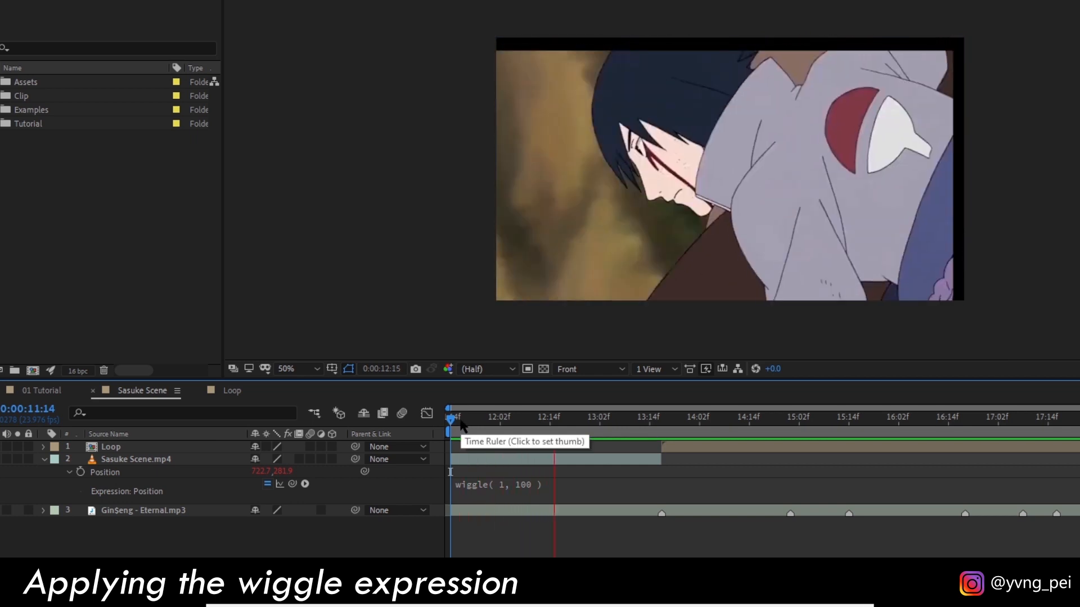
Change the Position expression to wiggle(10, 100) and scrub the timeline to preview the faster shake
click(596, 418)
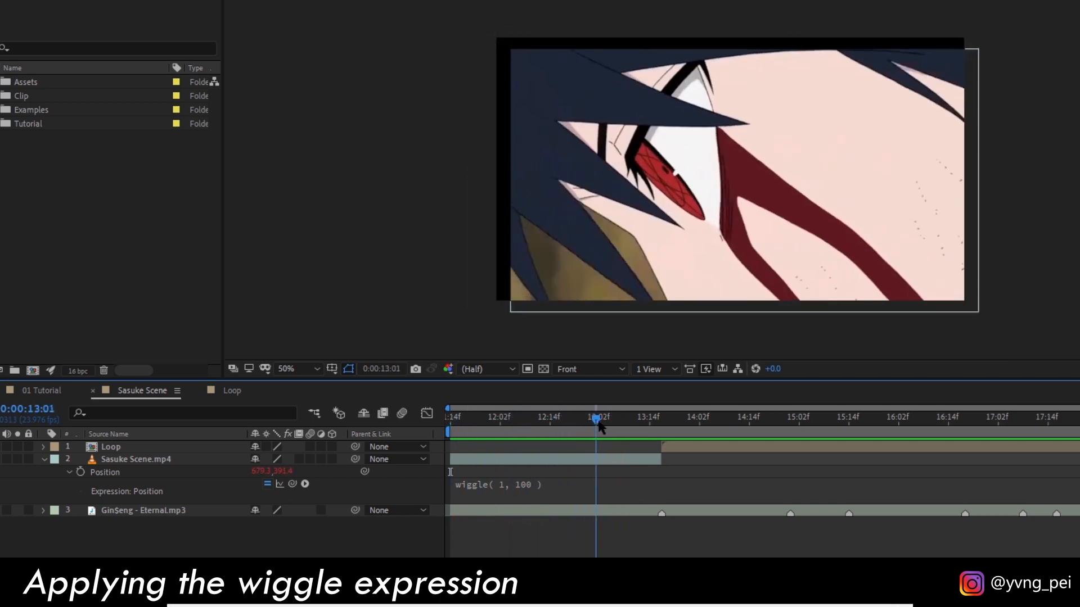
click(547, 418)
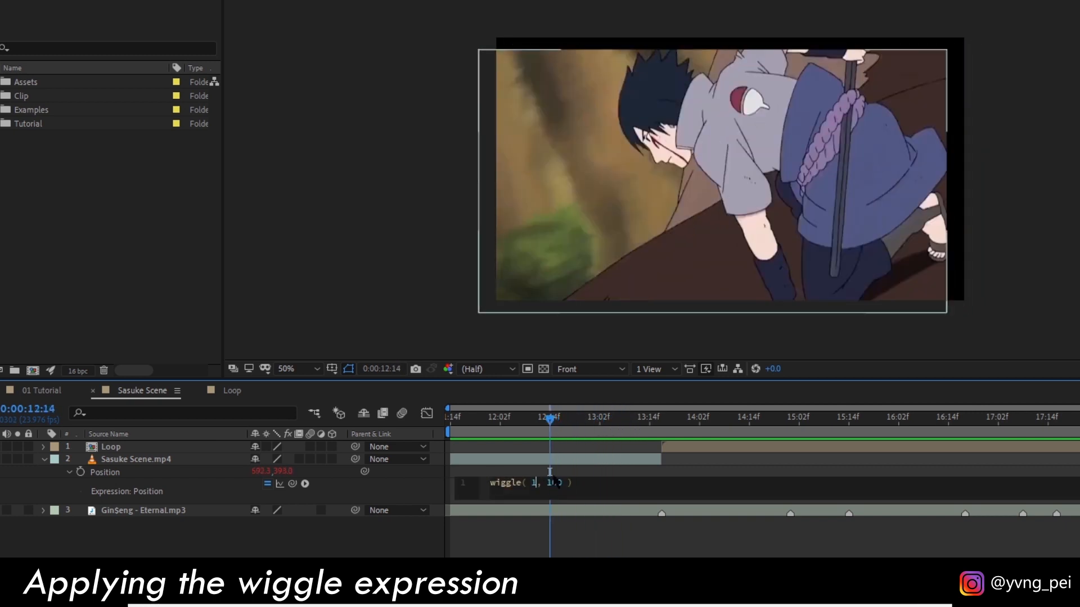
text(100, 100)
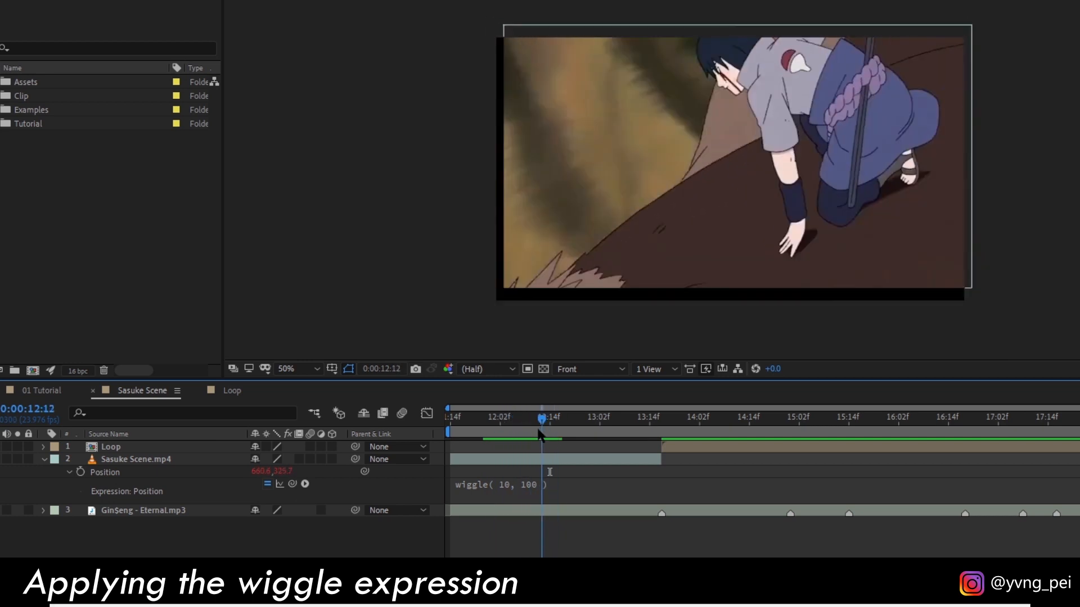
drag(542, 416, 484, 417)
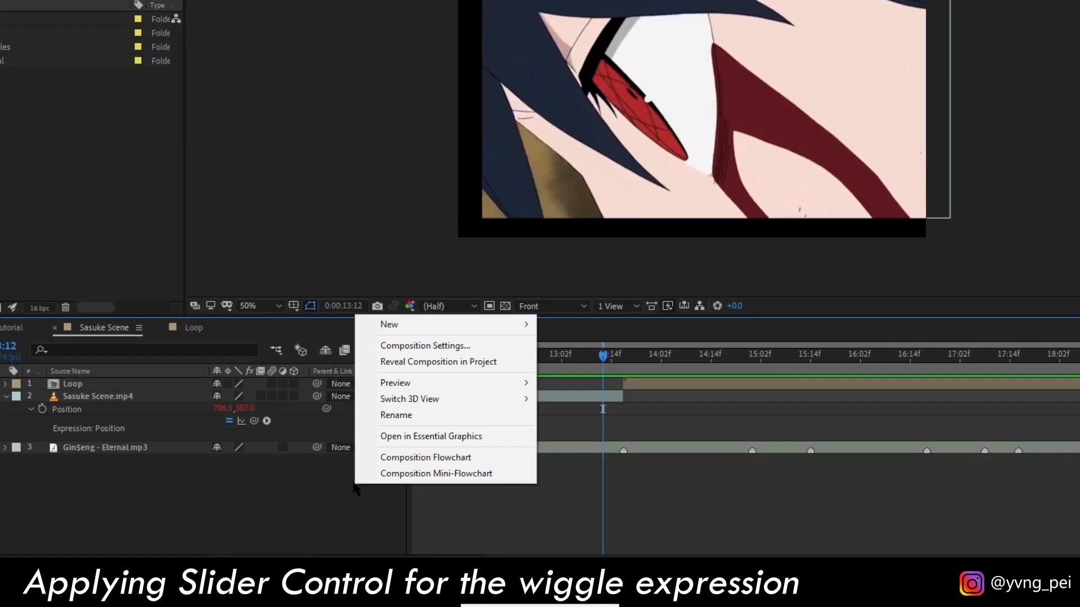
mouse_move(389, 324)
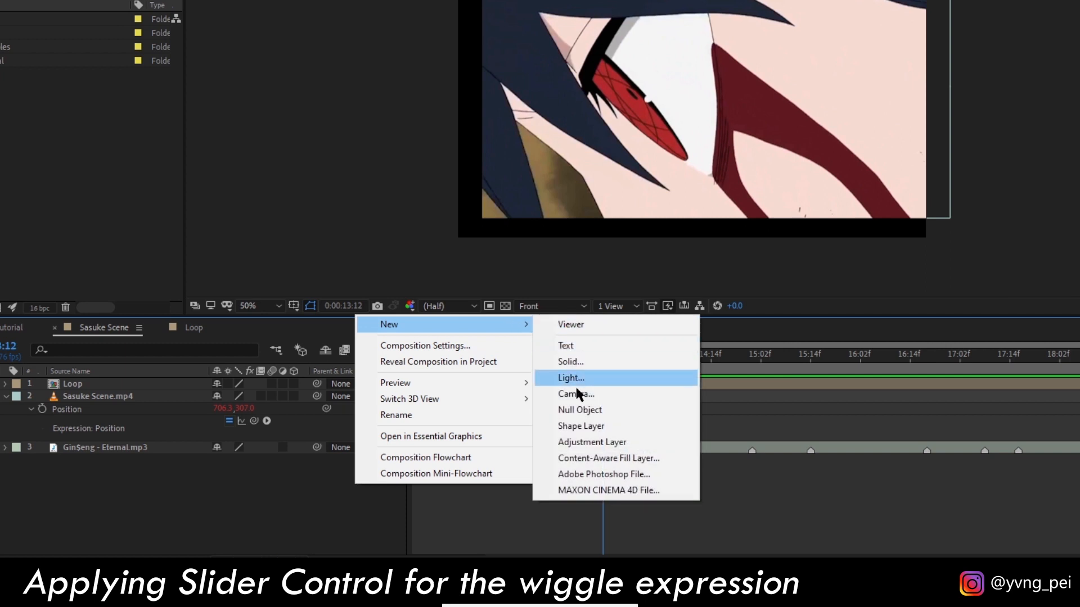
mouse_move(591, 442)
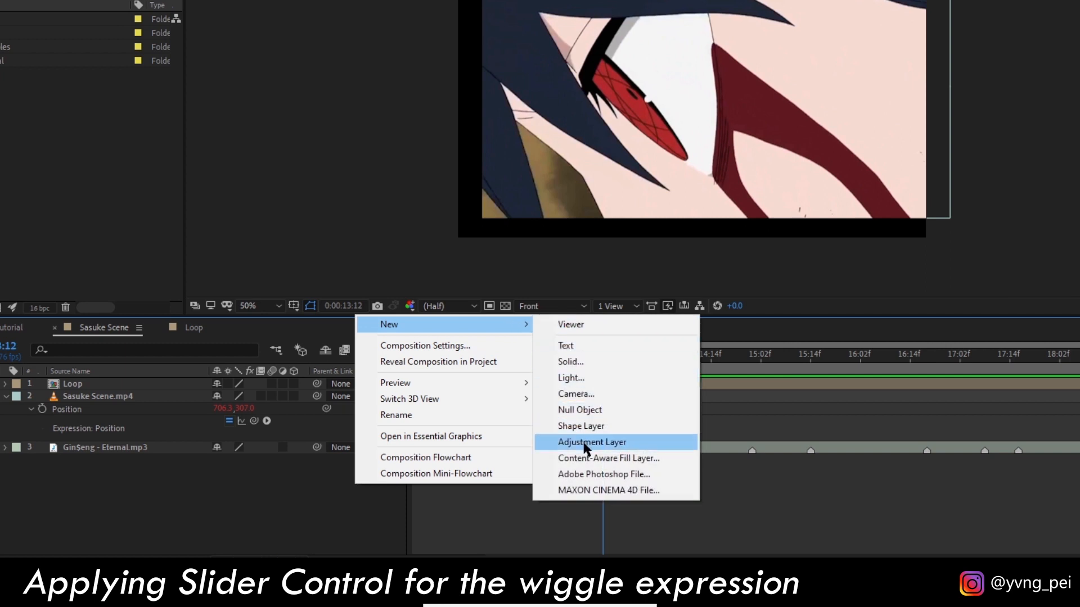
Create an adjustment layer with a Slider Control effect at the top of Sasuke Scene
click(591, 442)
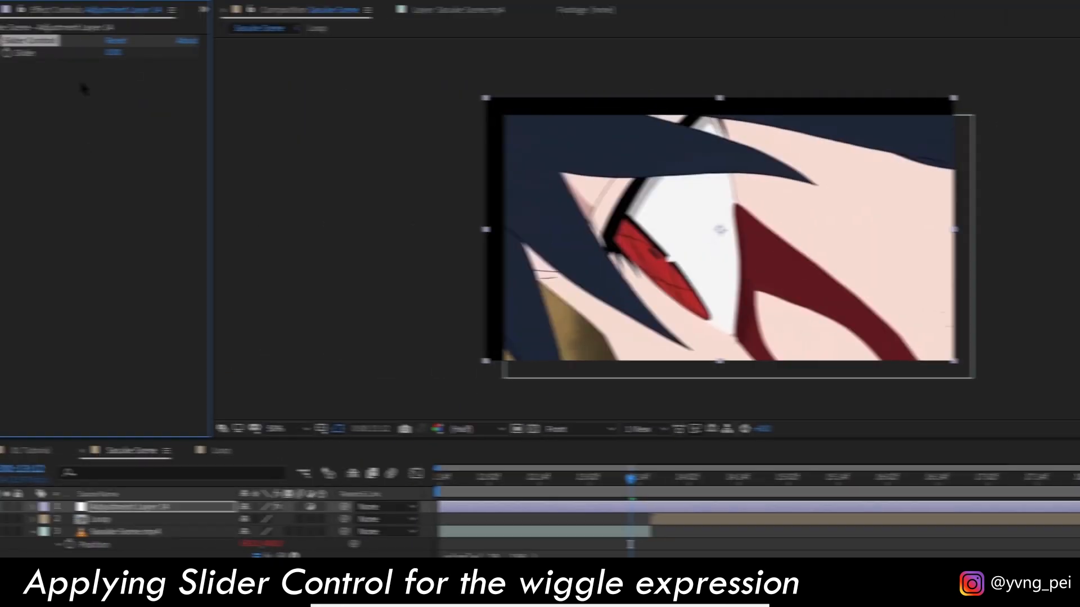
Rename the Slider Control effect to Pos Freq
double_click(50, 40)
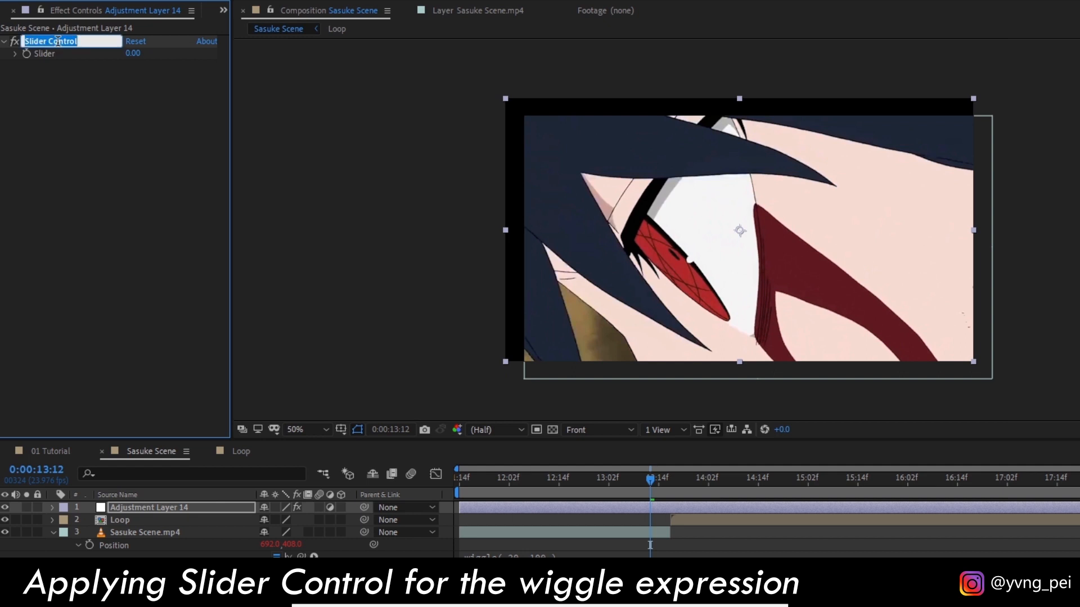
text(Pos Freq)
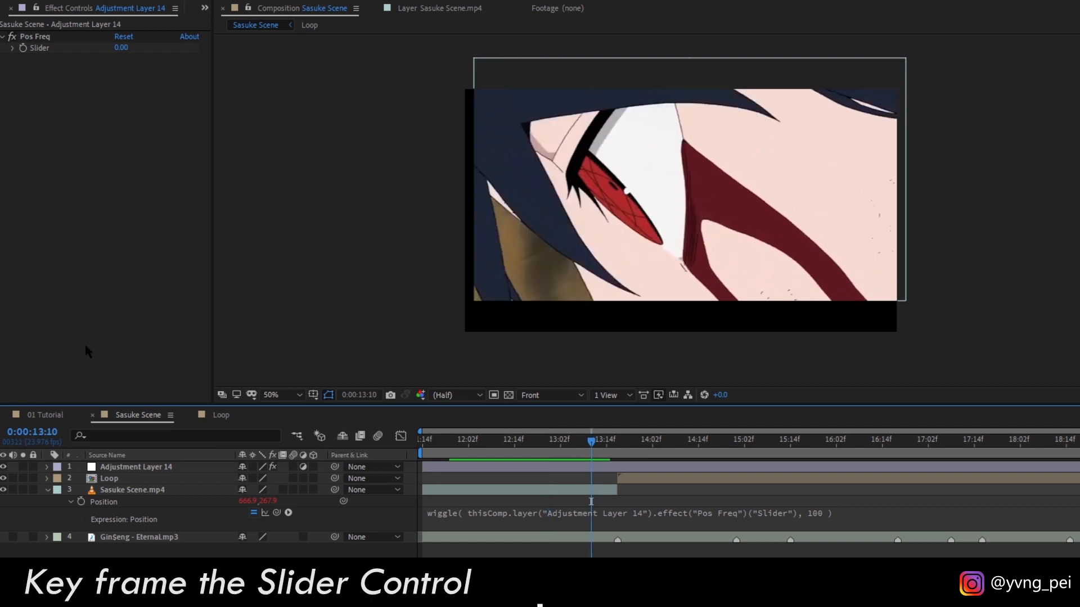
Rename the second slider effect to Pos Amp
click(47, 466)
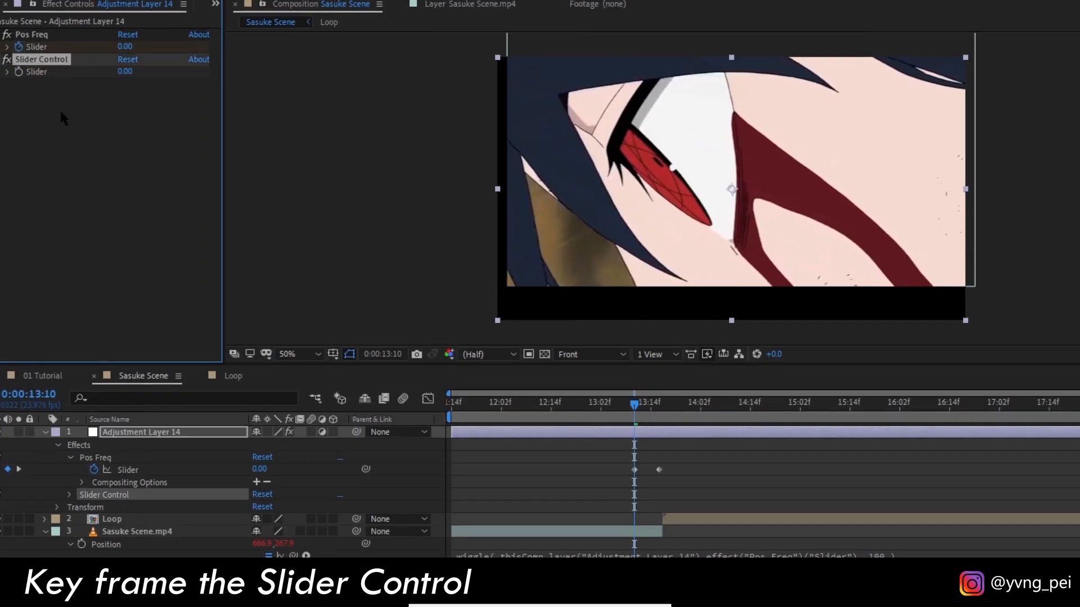
text(Pos)
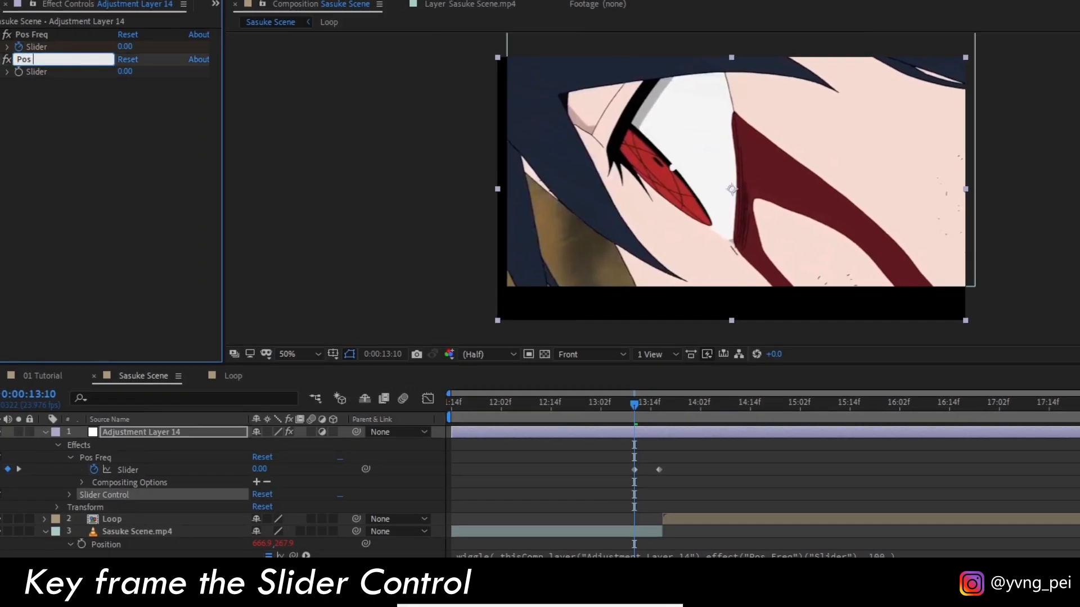
text(Amp)
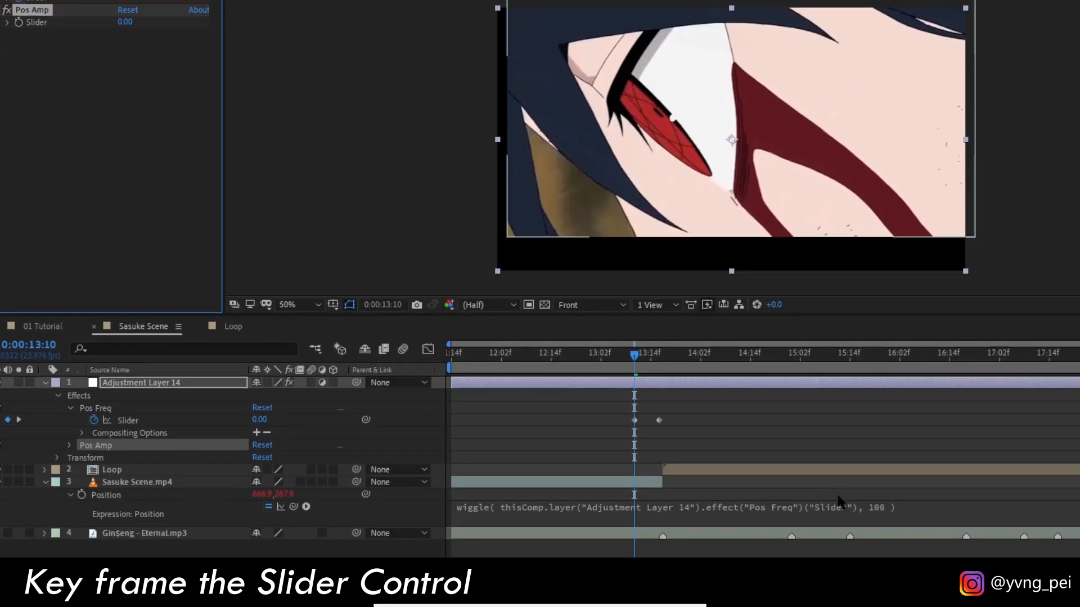
Link Pos Amp to the wiggle amplitude and set the slider to 100
click(895, 506)
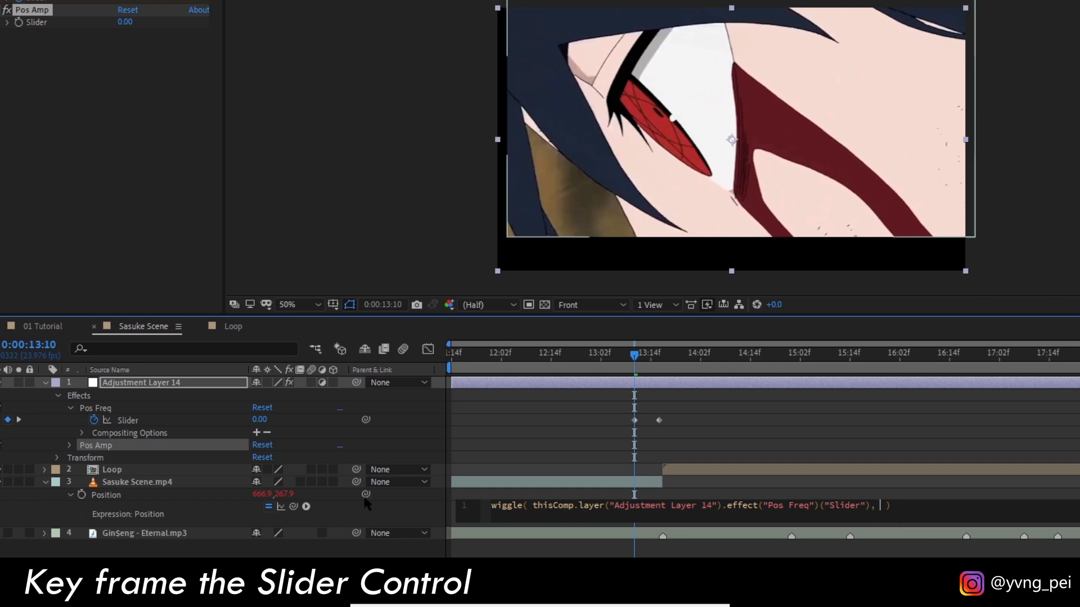
drag(365, 494, 69, 21)
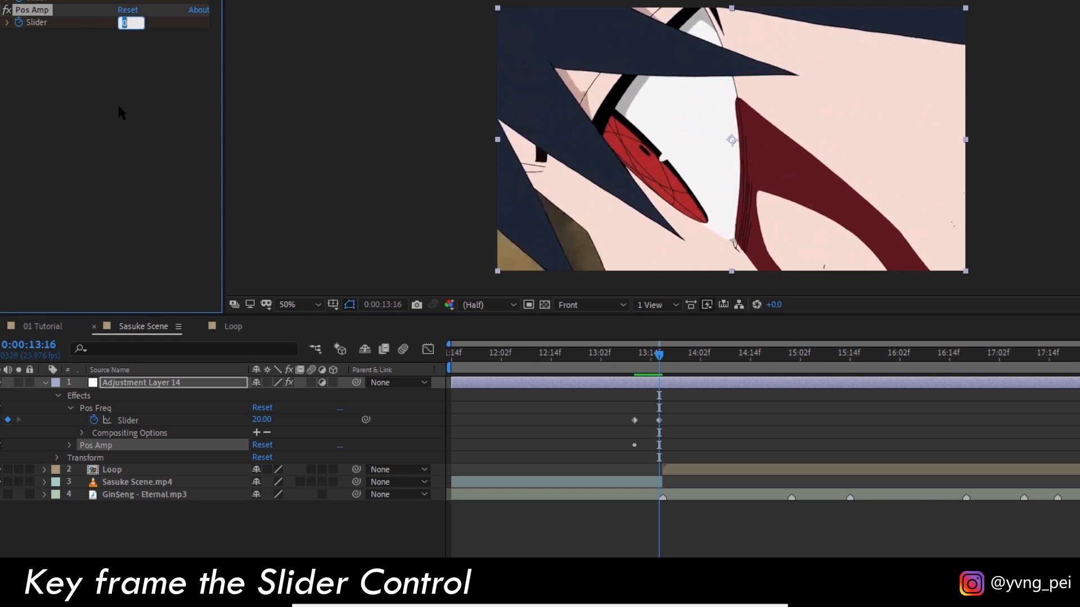
text(100)
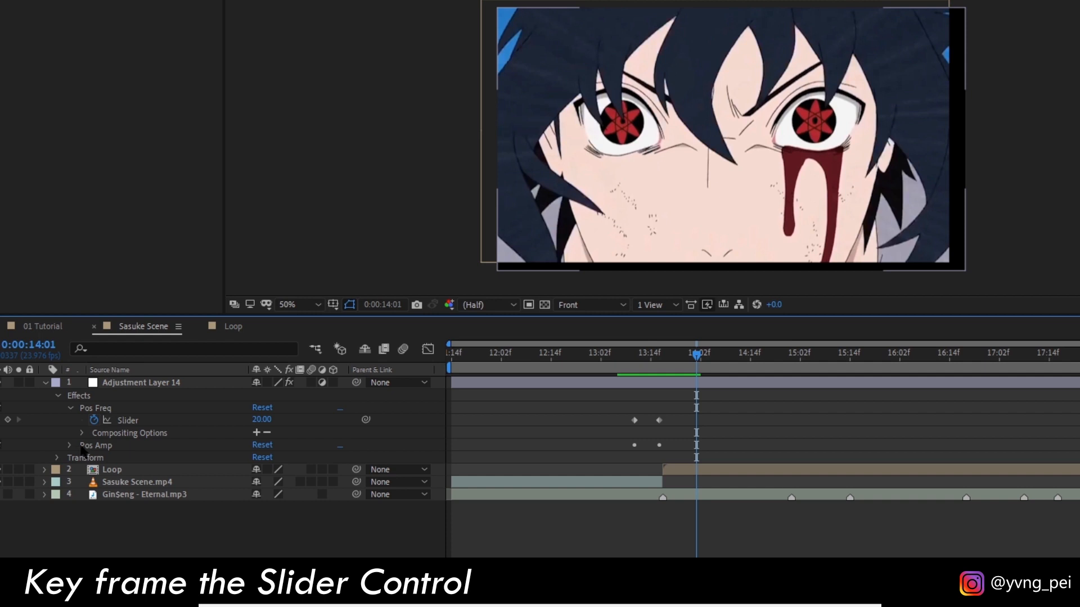
click(69, 445)
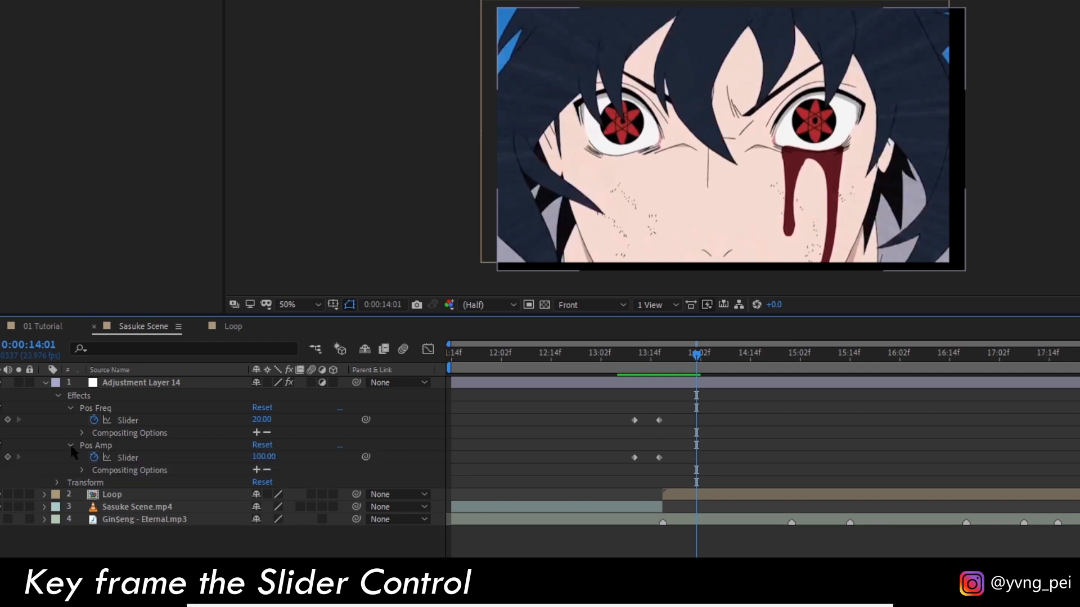
At the transition frame, key the Pos Amp slider to 150
double_click(261, 419)
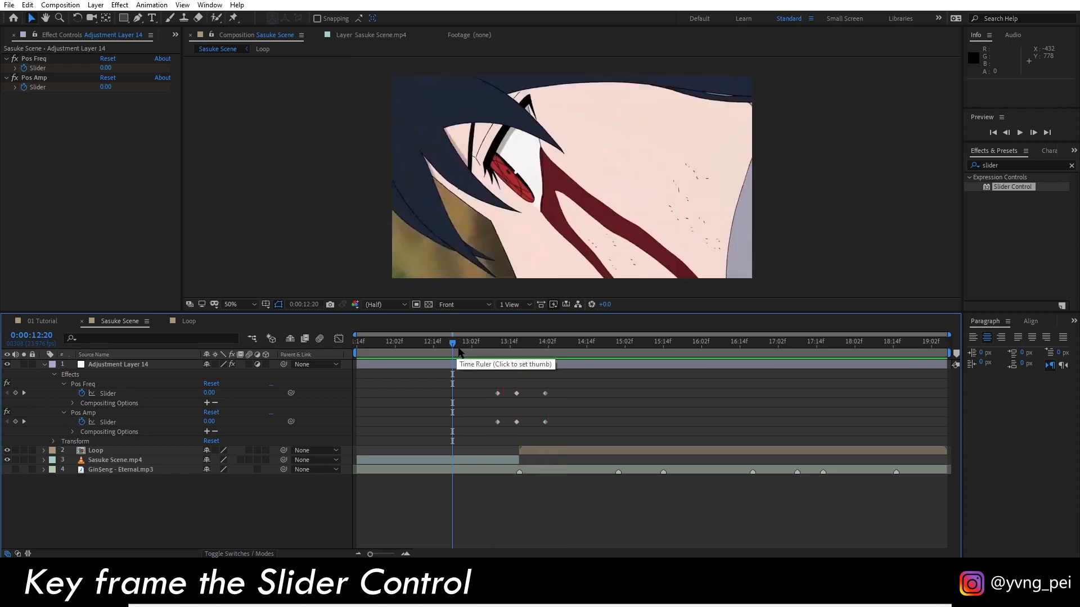
click(468, 351)
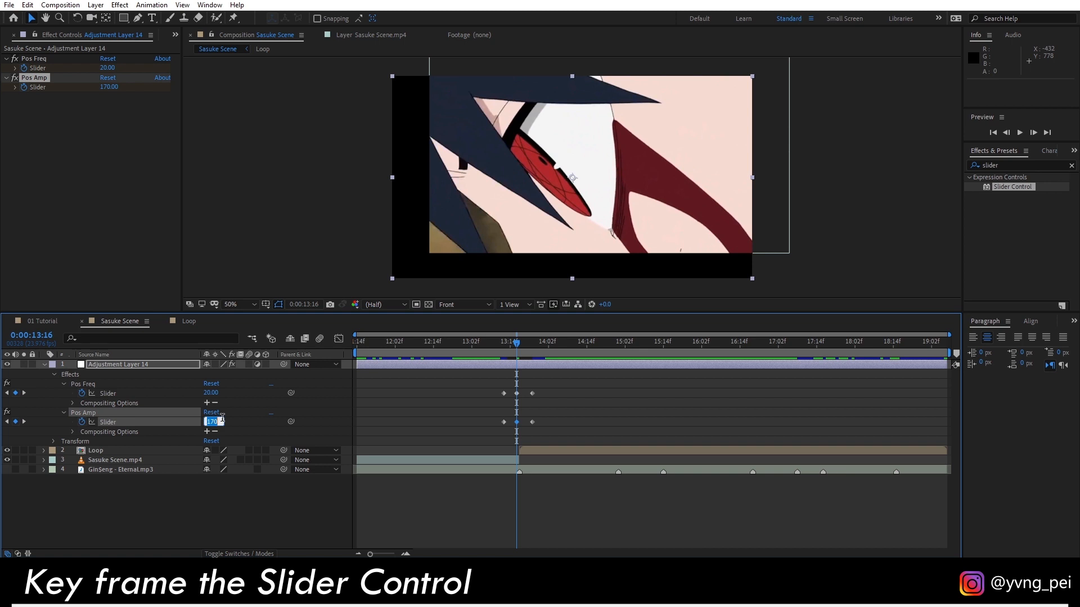
text(150.00)
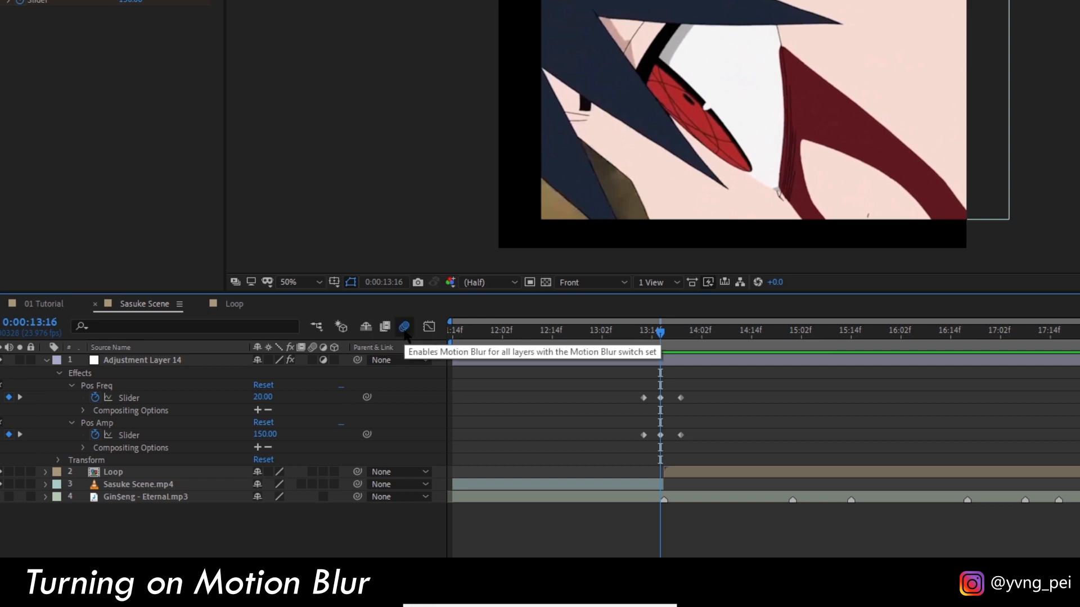
mouse_move(313, 475)
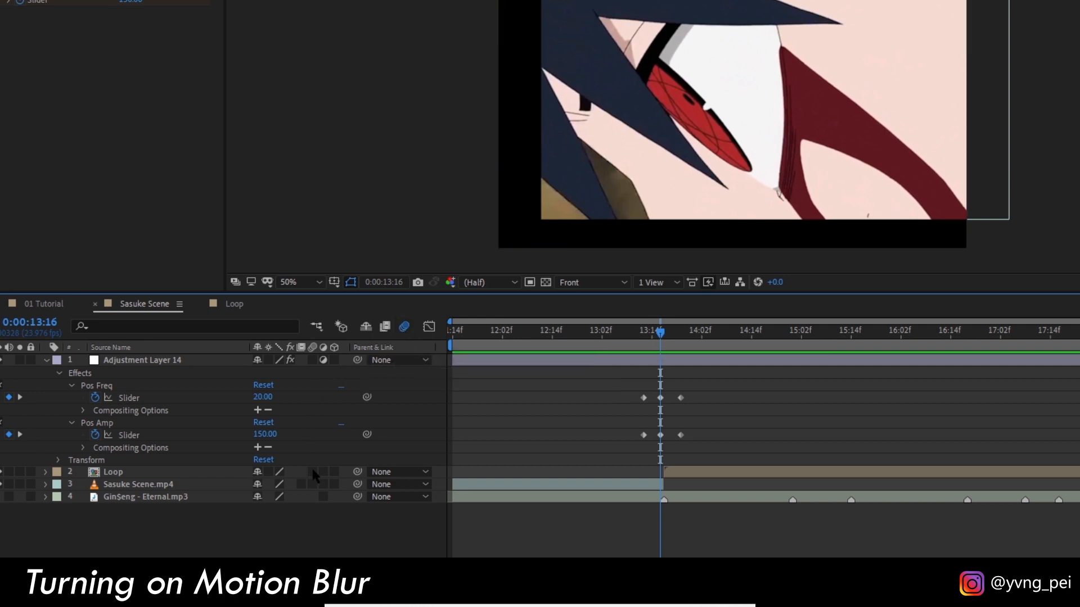
Enable motion blur on the video layers and scrub through the transition to check it
click(311, 472)
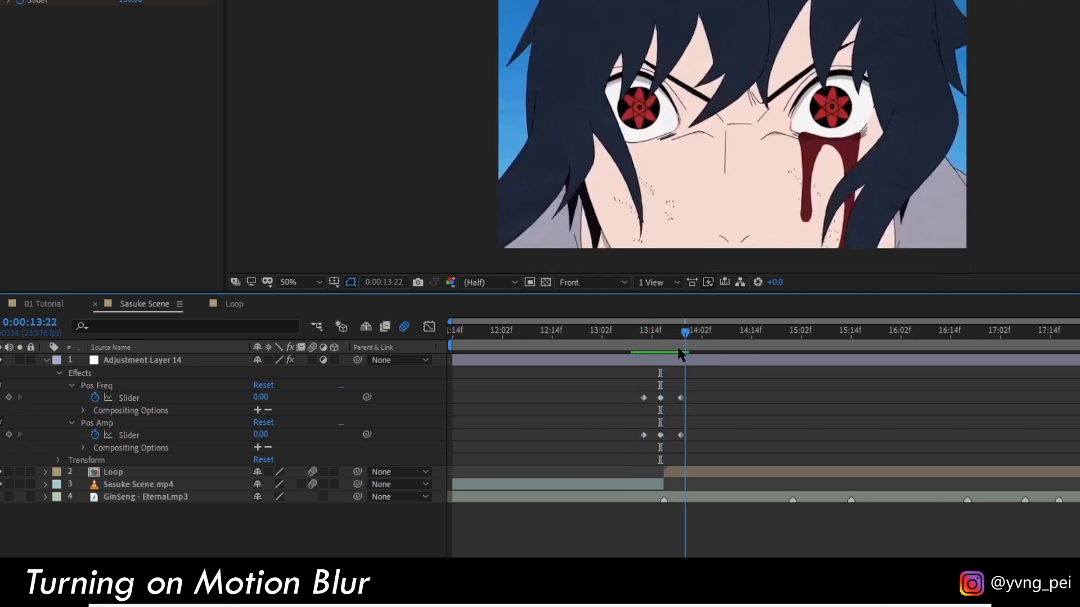
drag(682, 338, 626, 338)
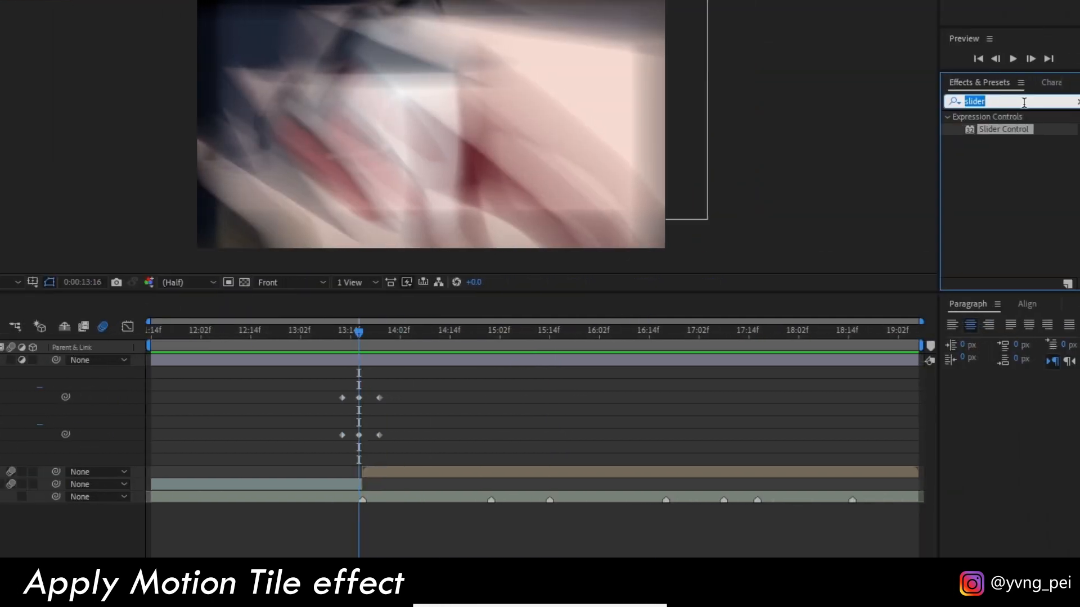
Search for Motion Tile and adjust its settings on the Sasuke Scene clip
text(motion ti)
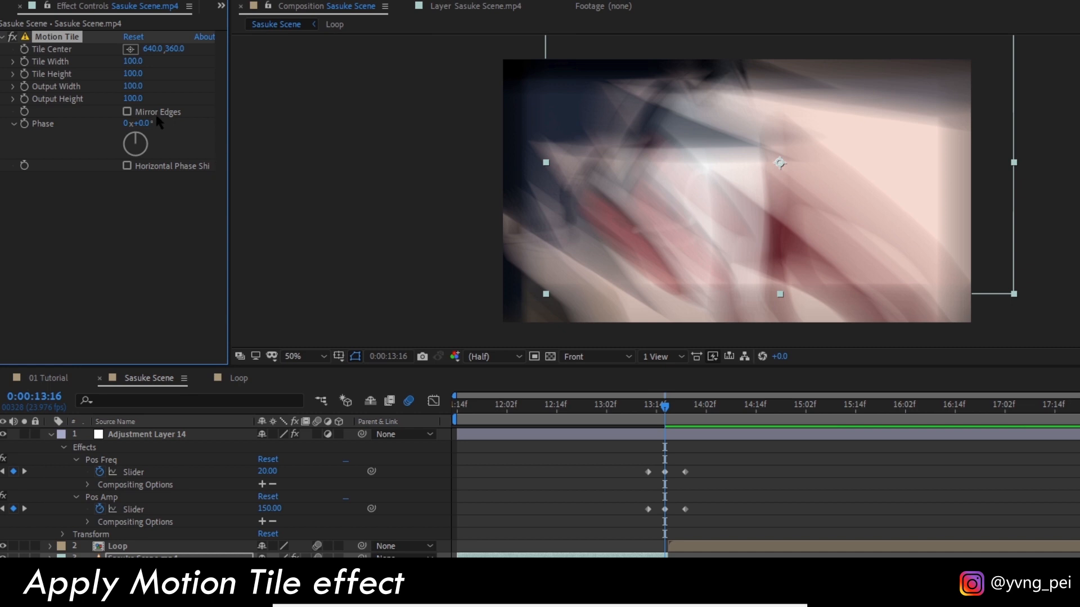
click(127, 111)
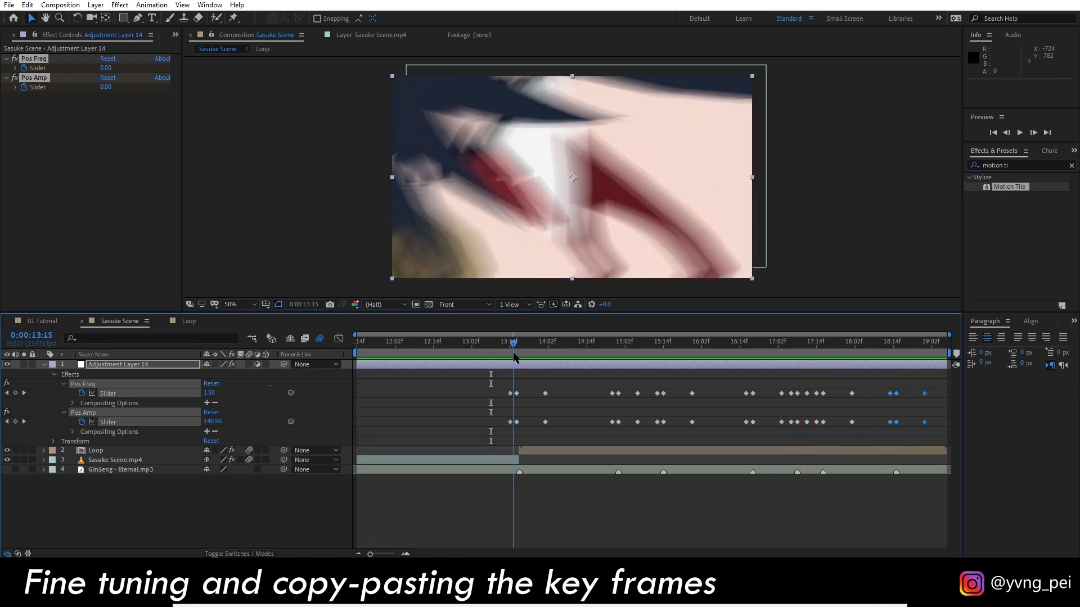
Move to a later transition frame and adjust the slider shake keyframes there
click(525, 341)
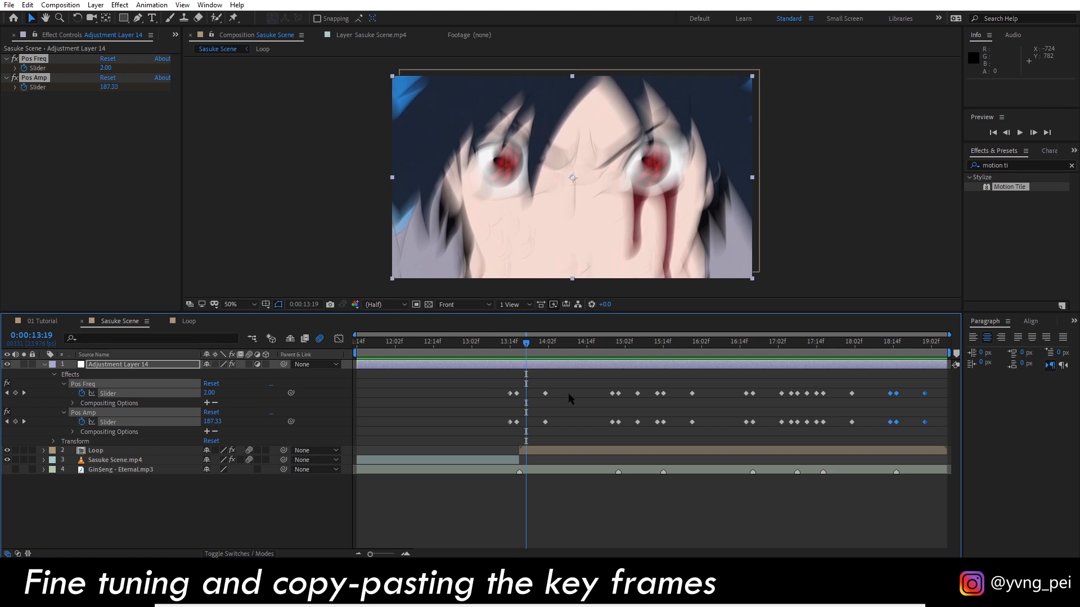
click(536, 422)
text(slider)
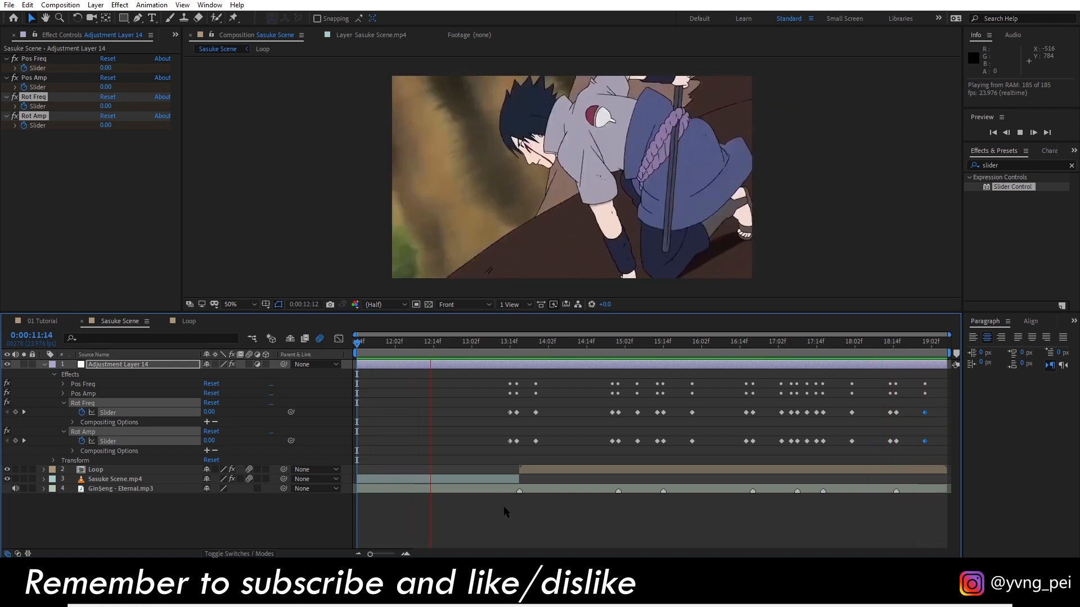
click(504, 341)
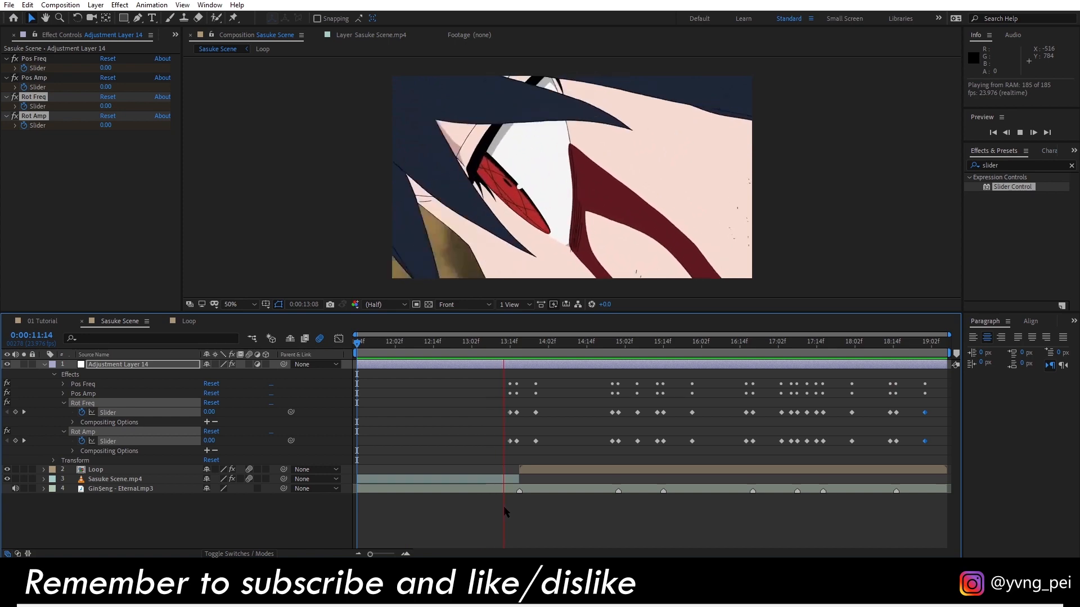